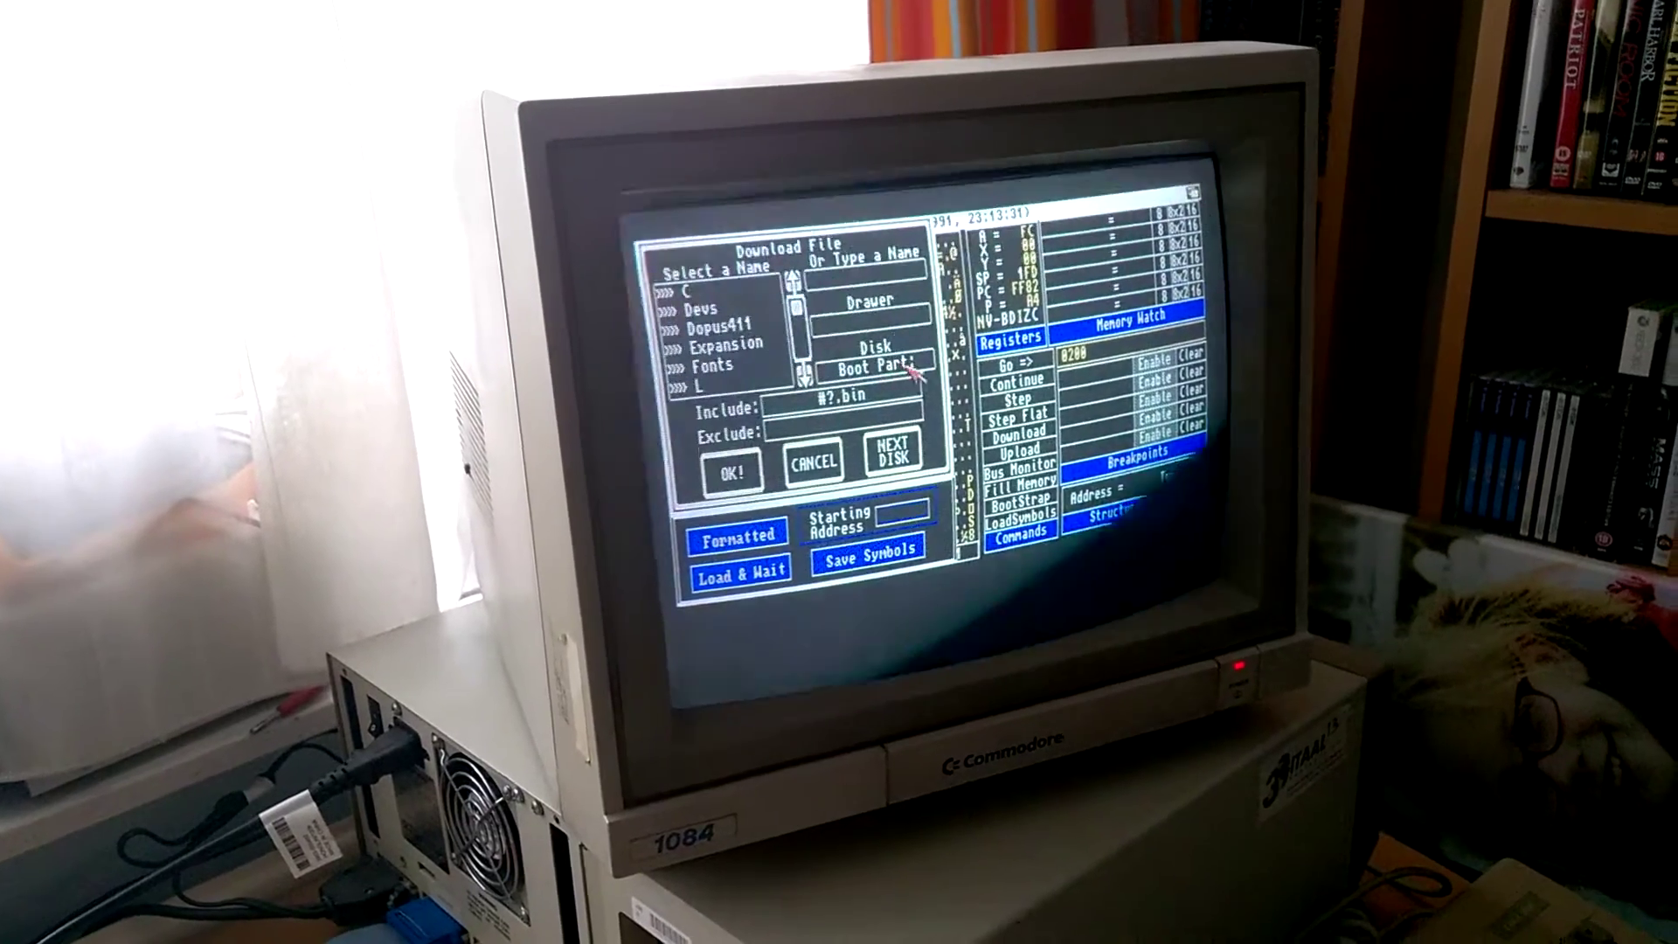
Step: Switch the requester to the 6502: disk and enter its examples drawer of .bin programs
left_click(880, 370)
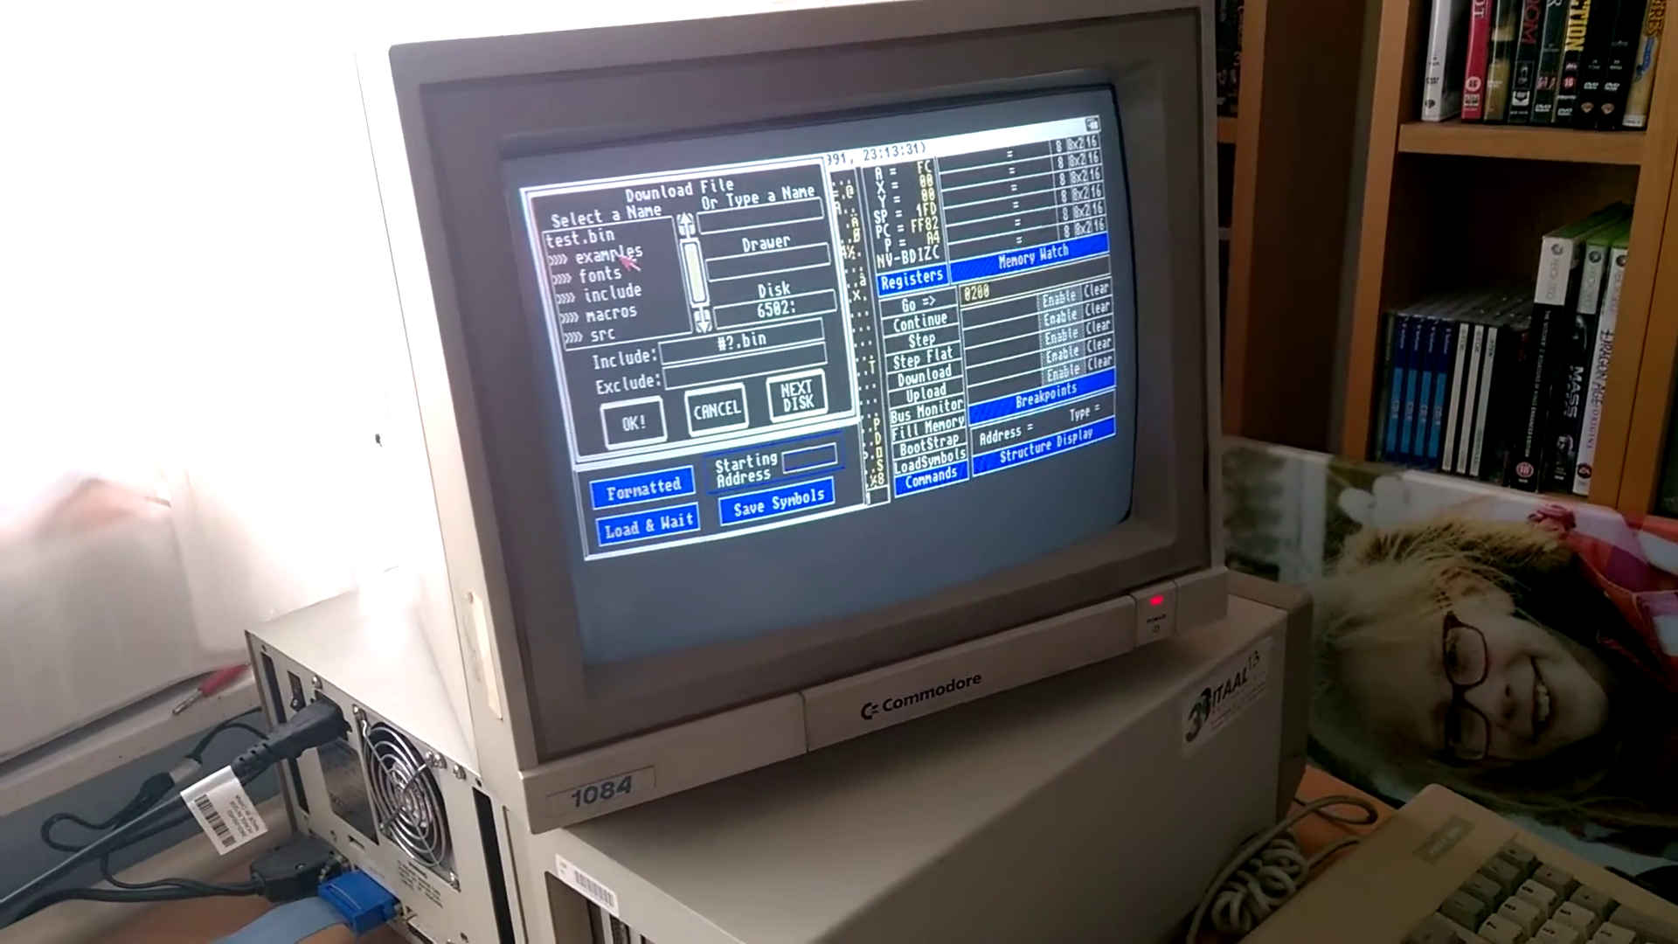
double_click(600, 256)
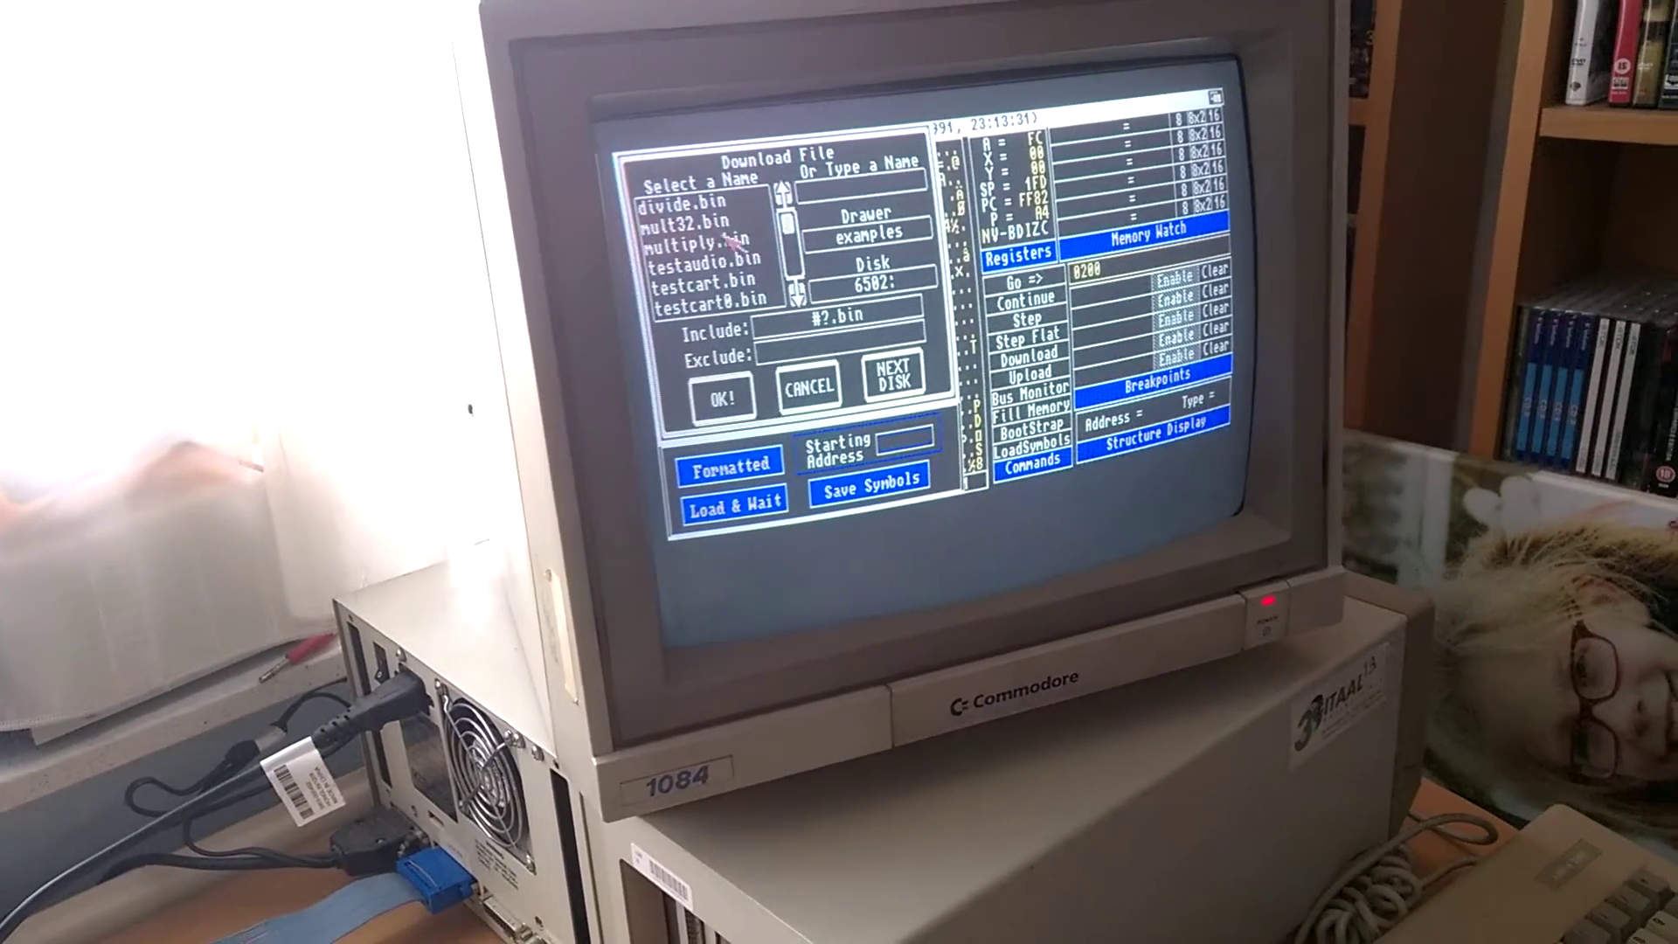